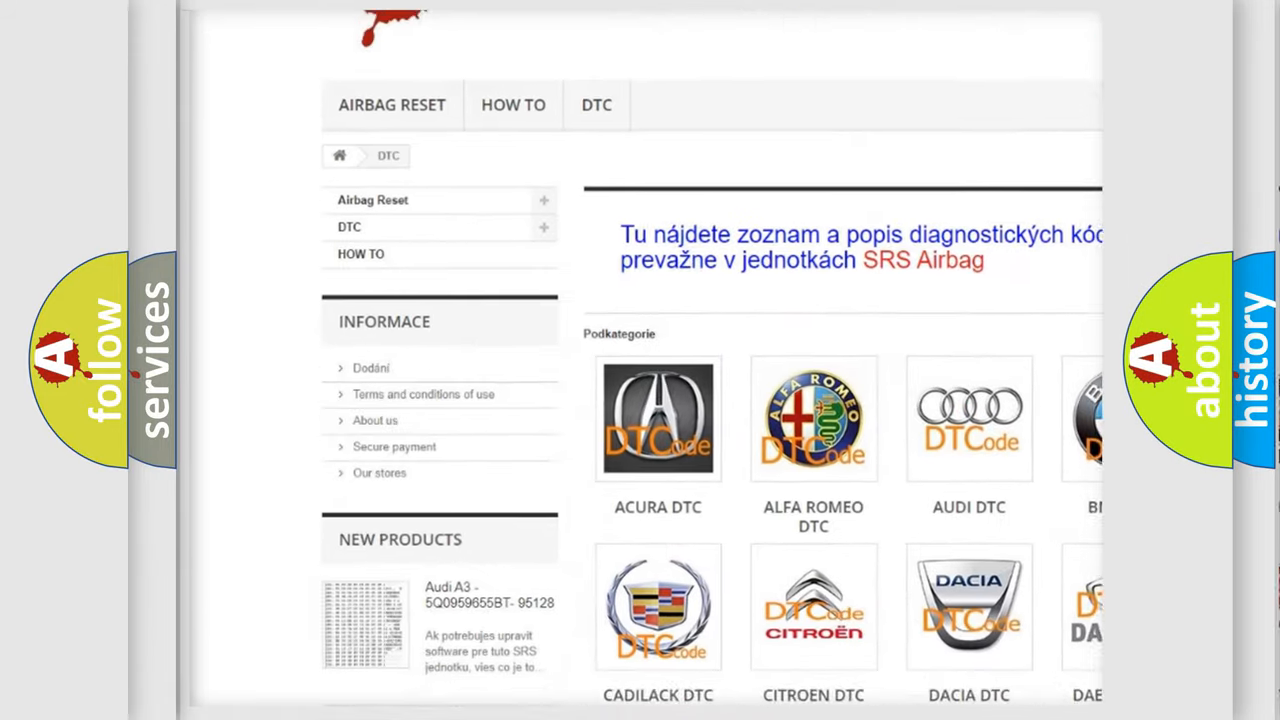
Advance from the P0842 description slide to the Cause slide about TFP switch 1 voltage staying LOW.
{"action": "scroll", "scroll_direction": "down", "scroll_amount": 3}
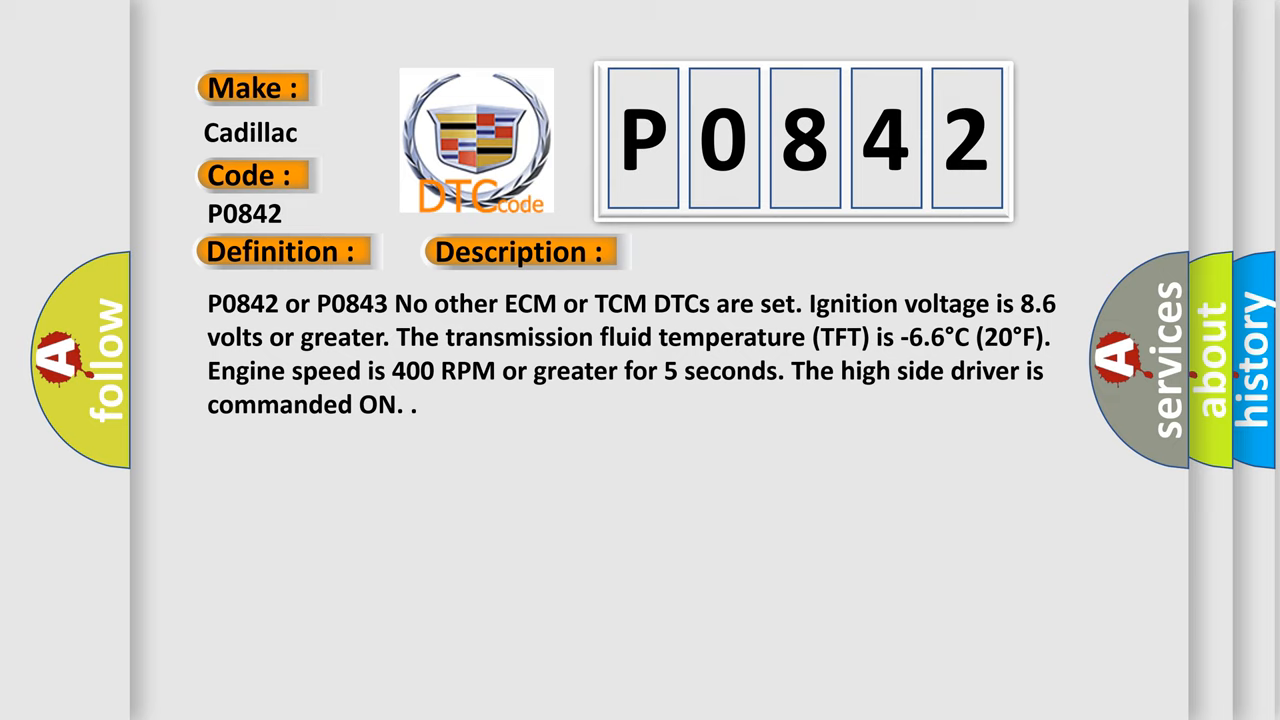
{"action": "left_click", "coordinate": [732, 252]}
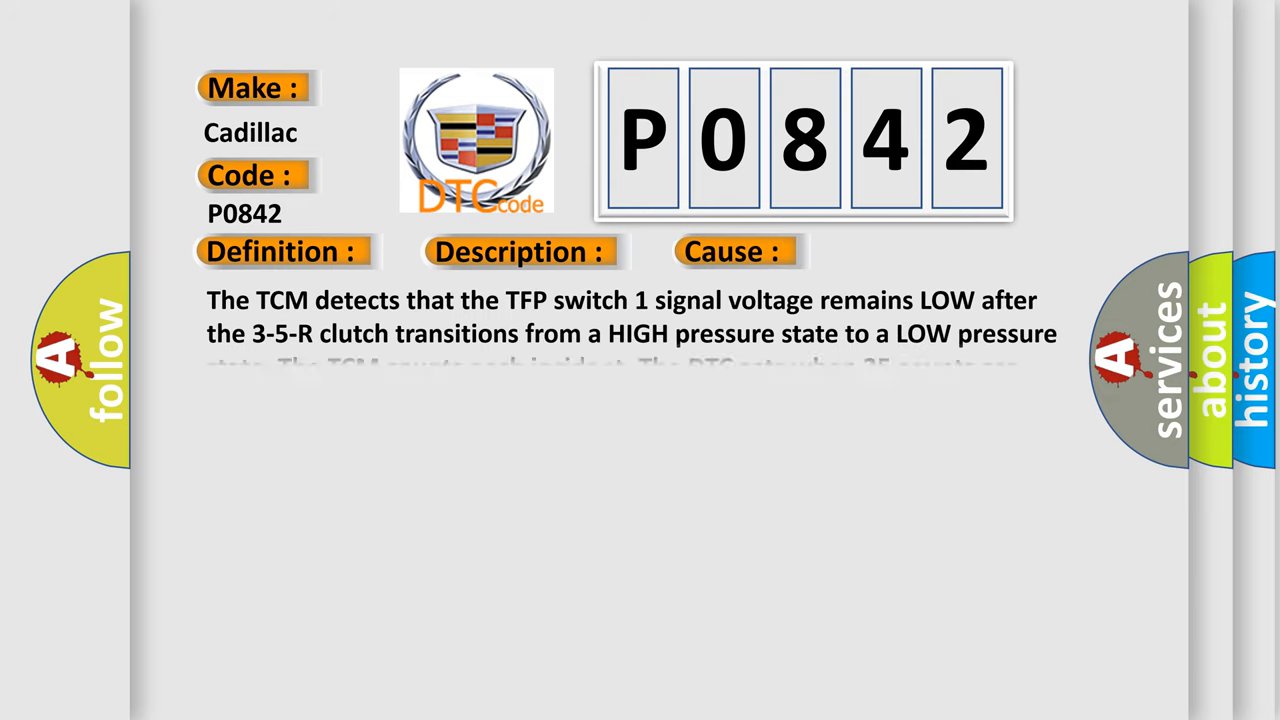